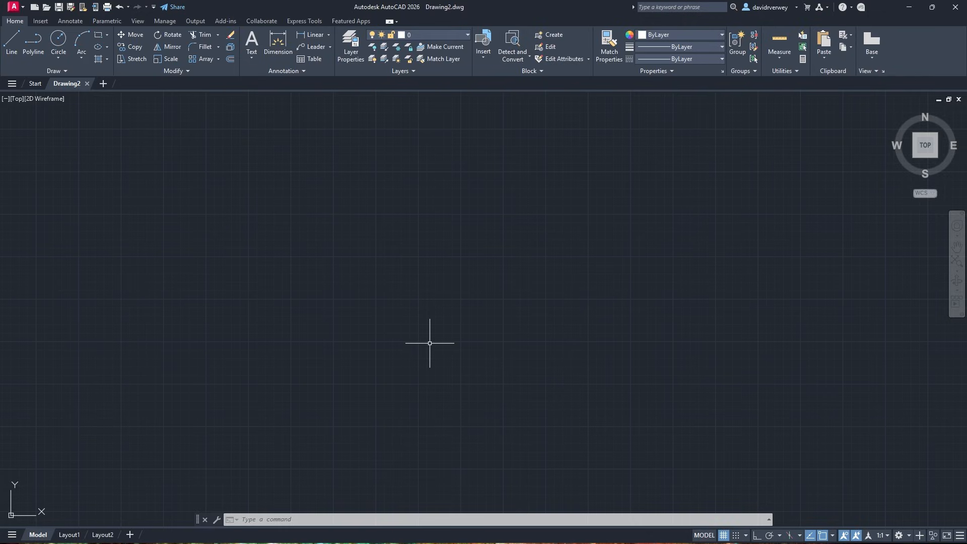
mouse_move(27, 315)
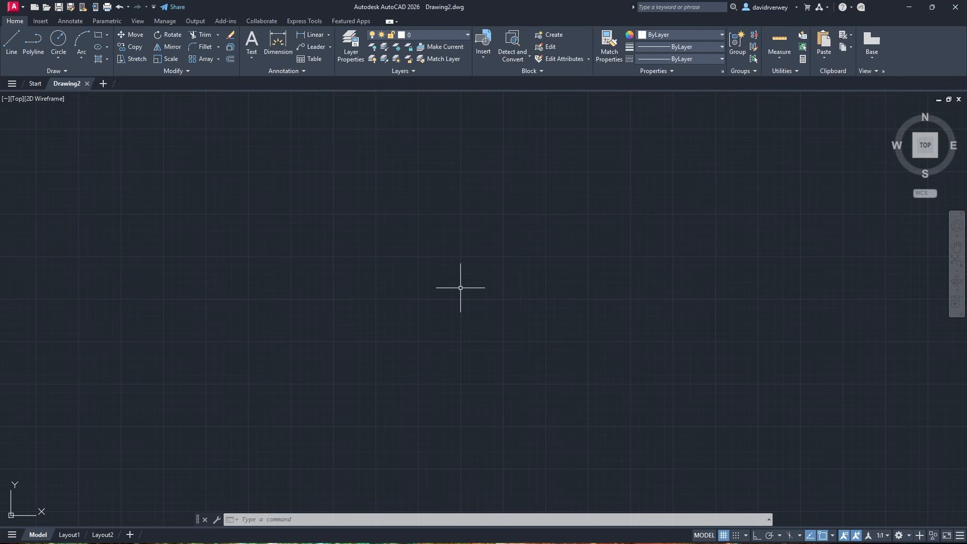
Step: Bring up the Options dialog via the OPTIONS command on the User Preferences settings
text(option)
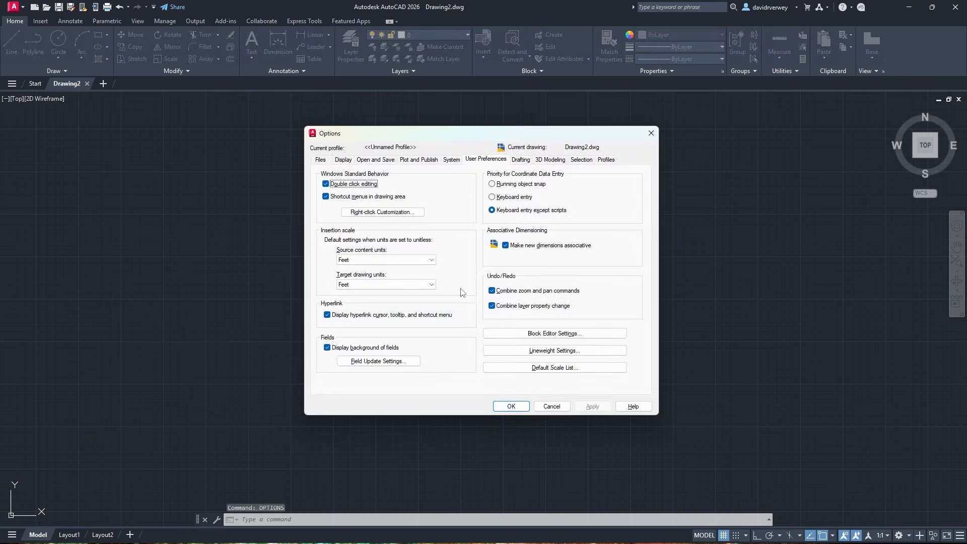
Step: Accept the user preference settings, leaving the circle drawing with crossing center lines on screen
click(320, 159)
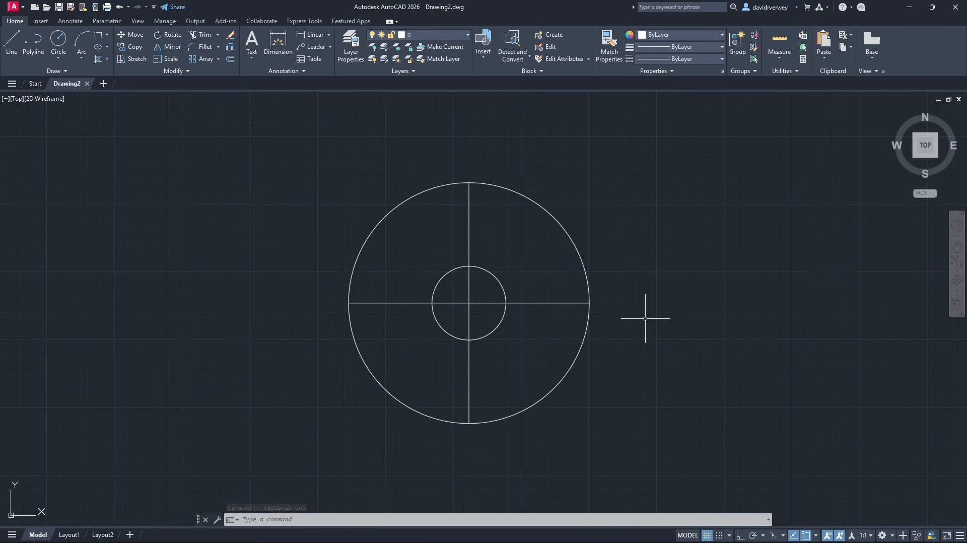
mouse_move(606, 290)
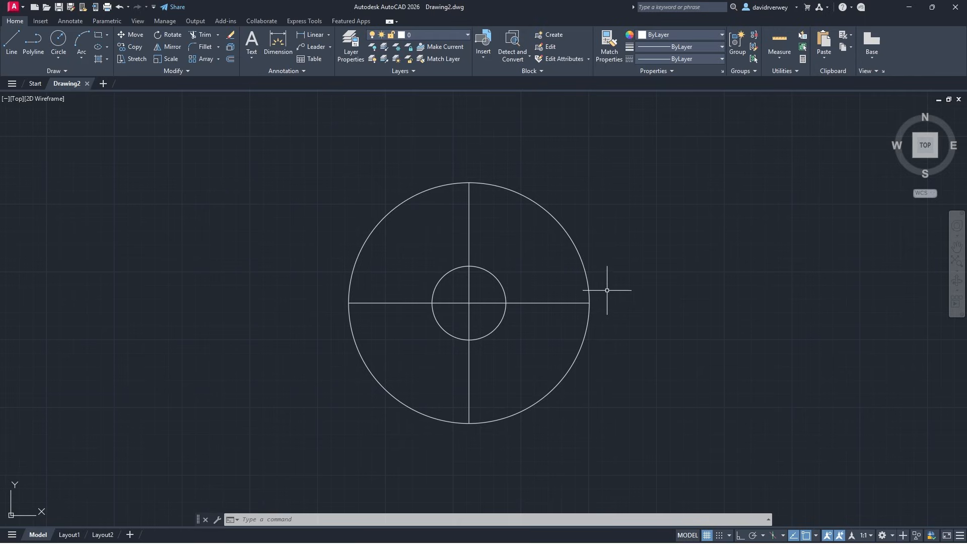
mouse_move(645, 342)
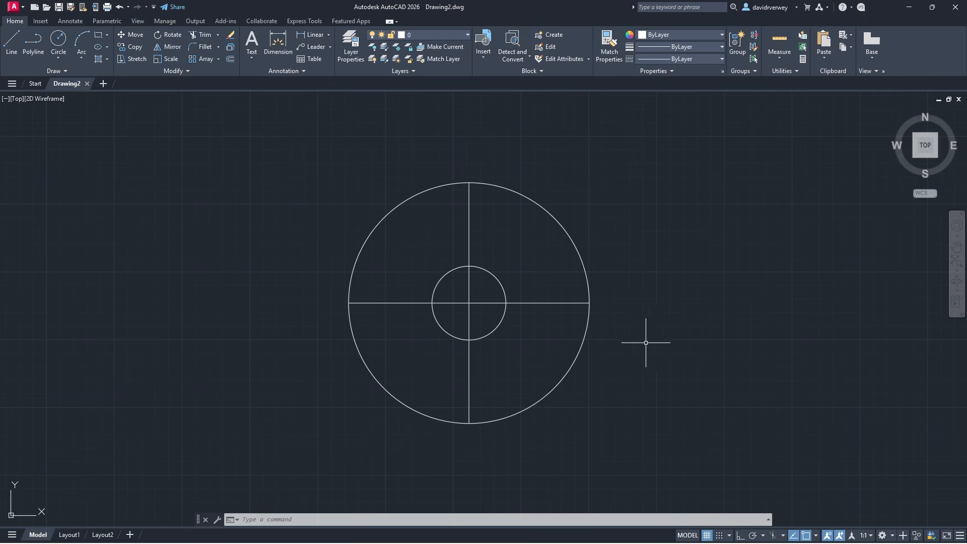
Step: Show the View ribbon tools above the concentric circle drawing
click(138, 20)
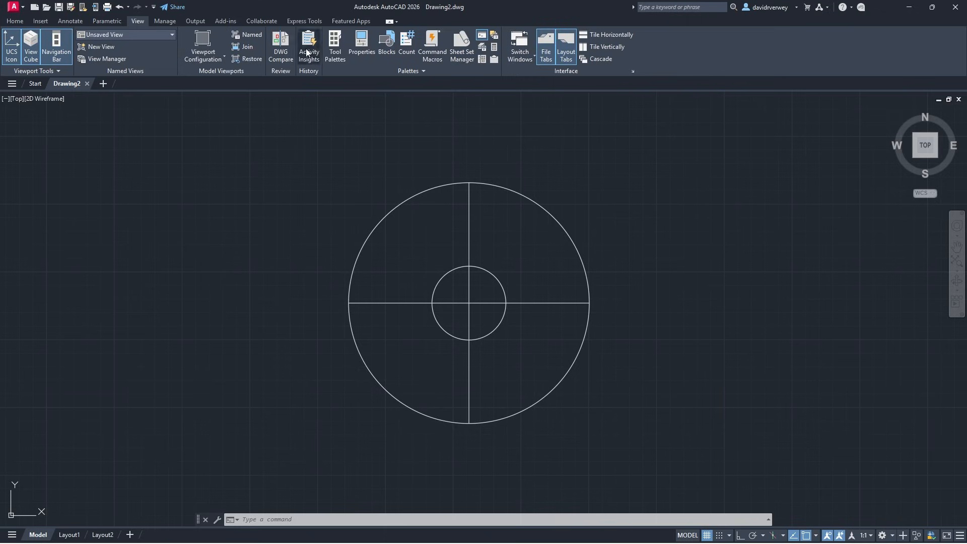
Step: Review the drawing's Activity Insights history, scrolling through the Saved entry's properties
click(308, 46)
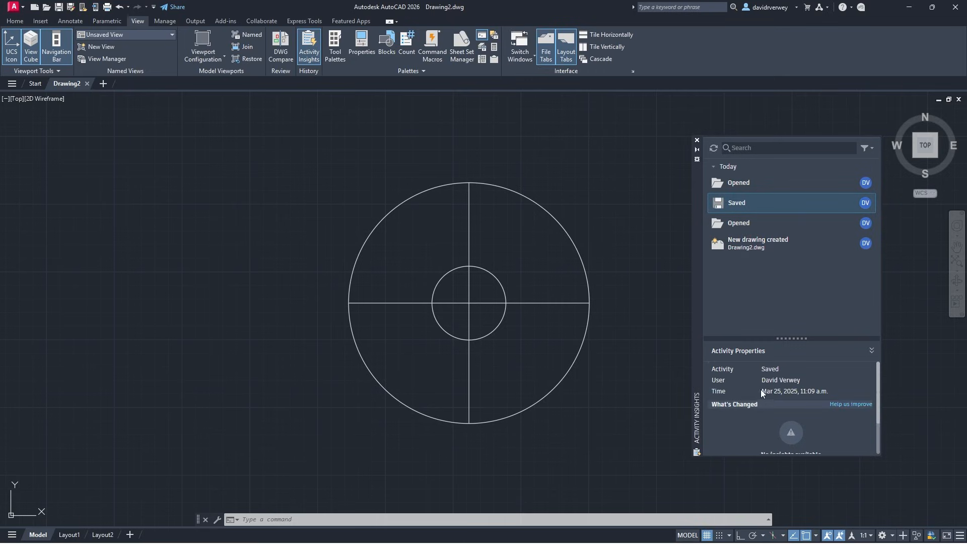
mouse_move(781, 395)
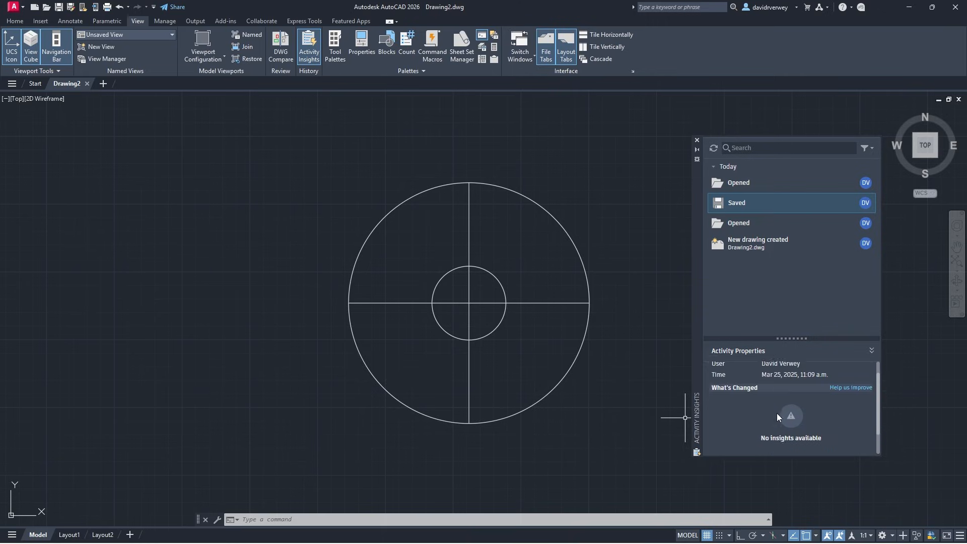
scroll(down, 3)
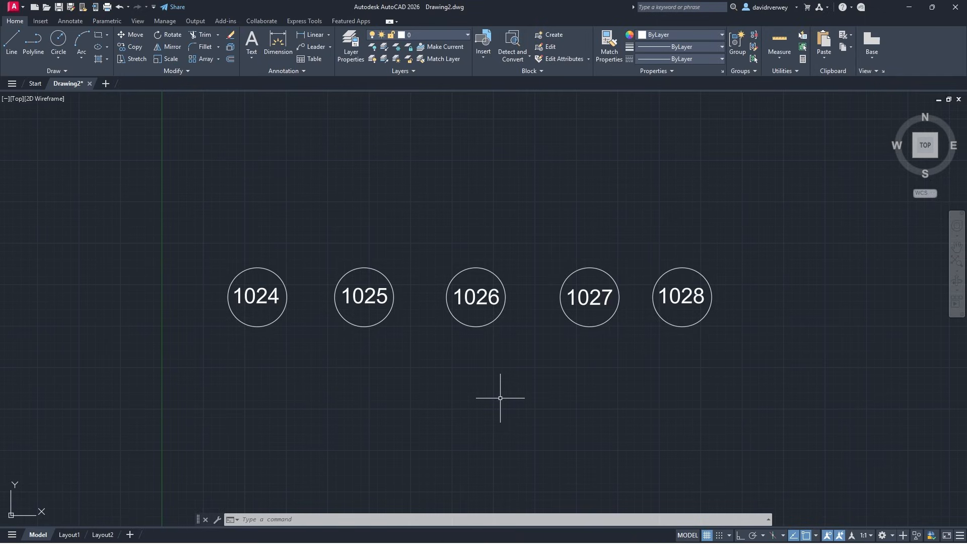
Step: Window-select circle 1024 with its number and list the Detect and Convert choices
click(500, 398)
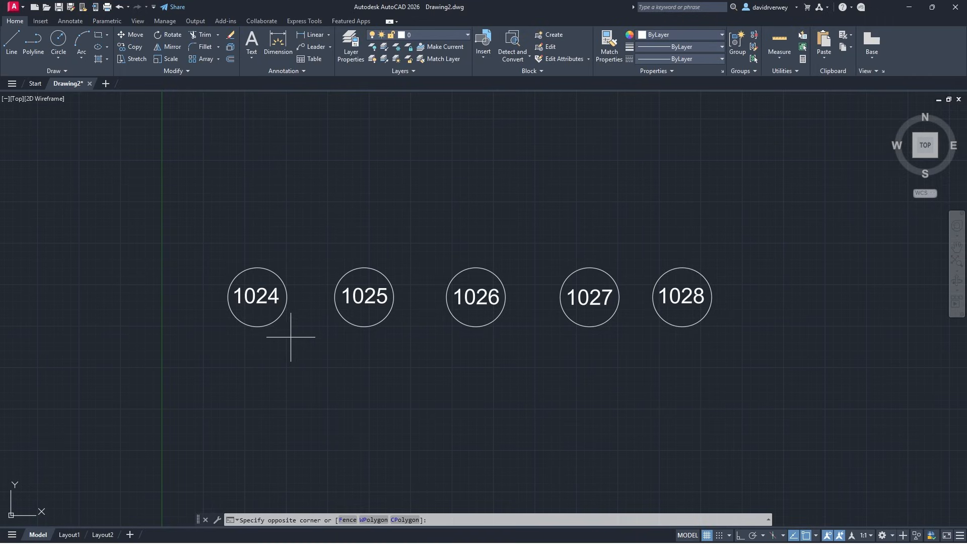
click(257, 296)
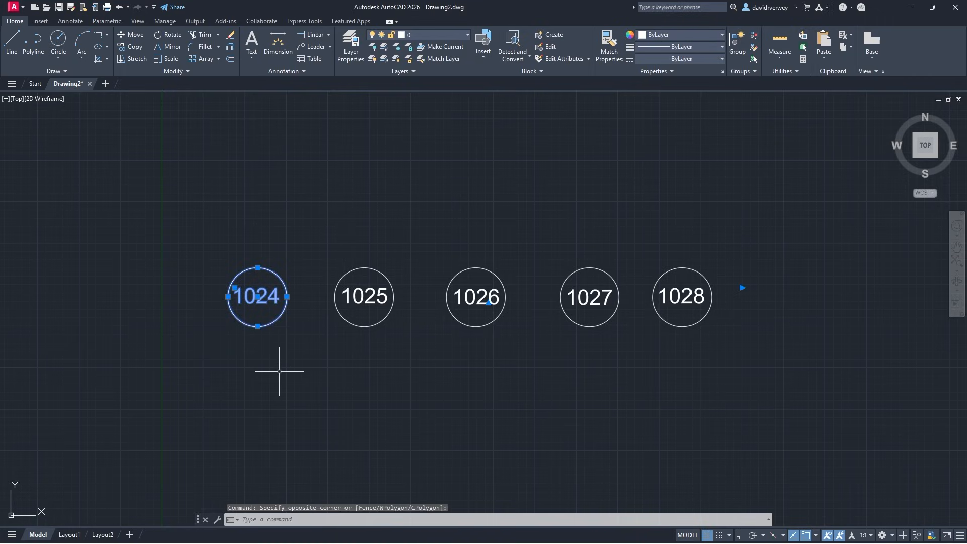
mouse_move(255, 390)
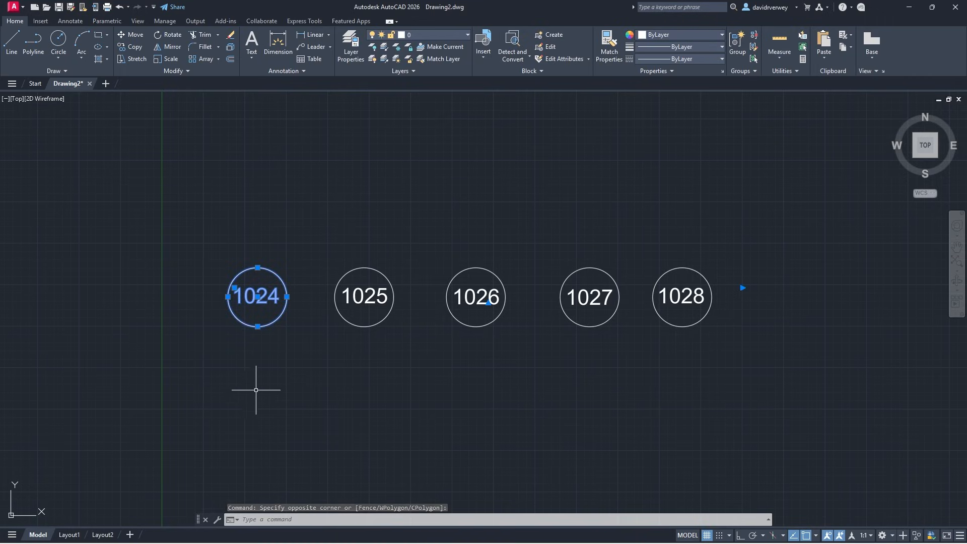
click(512, 44)
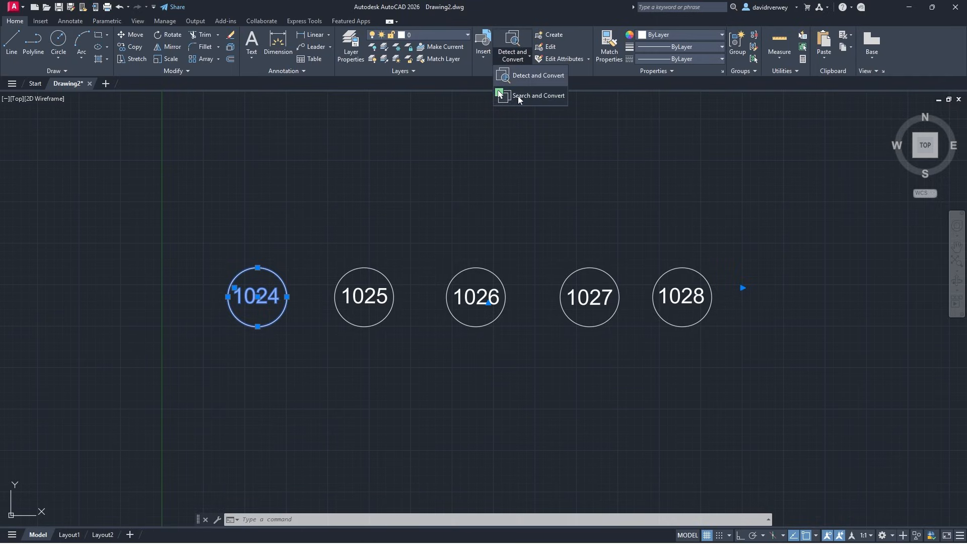
Step: Search for copies of circle 1024, including existing blocks and text variations in the matches
click(537, 96)
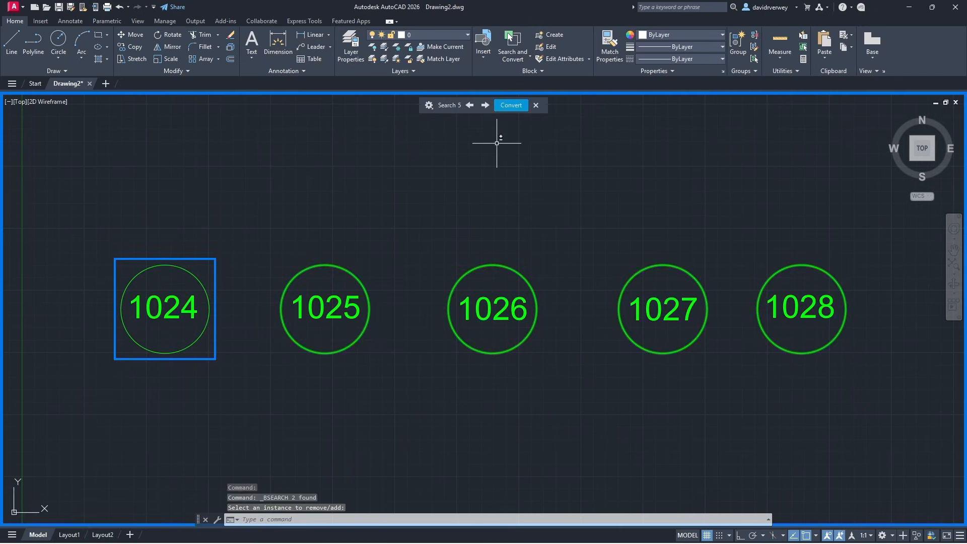
mouse_move(338, 190)
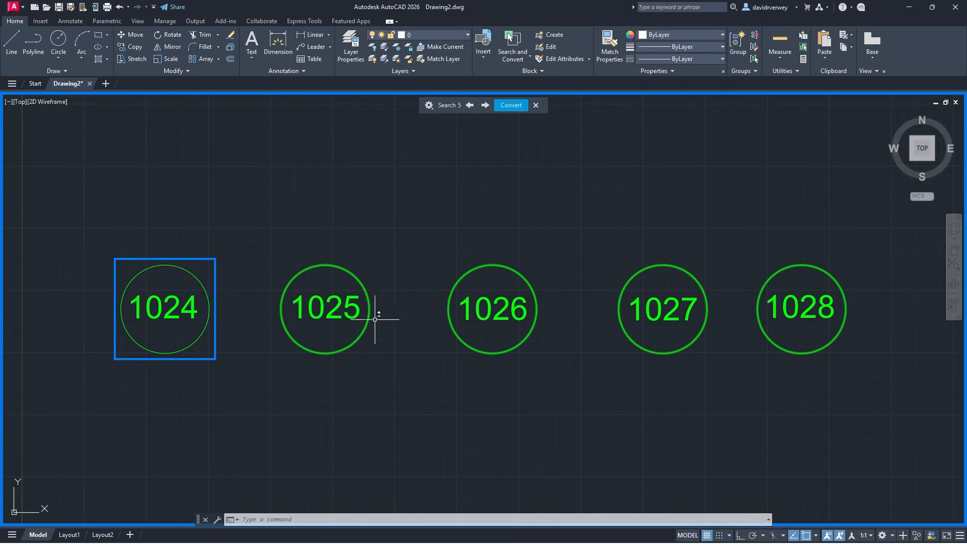
mouse_move(682, 387)
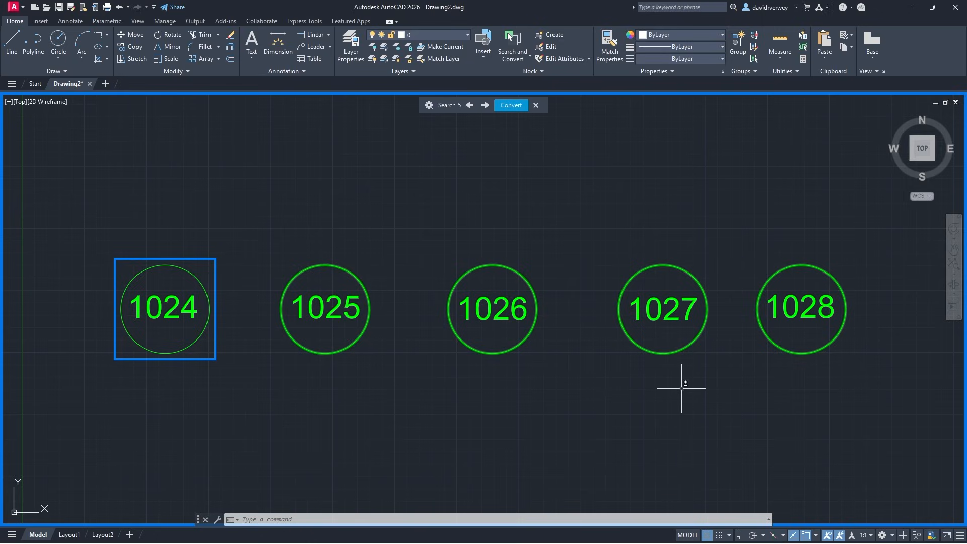
mouse_move(654, 399)
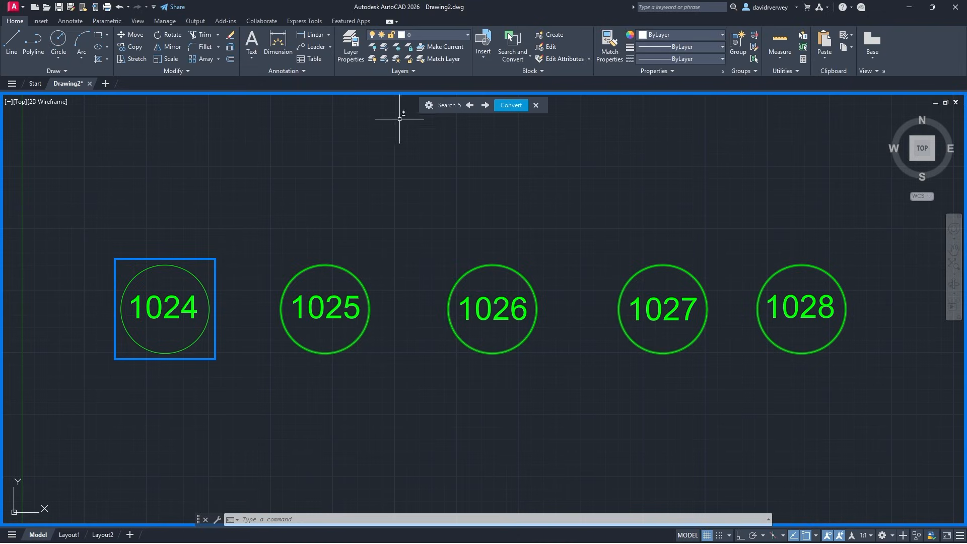
mouse_move(440, 108)
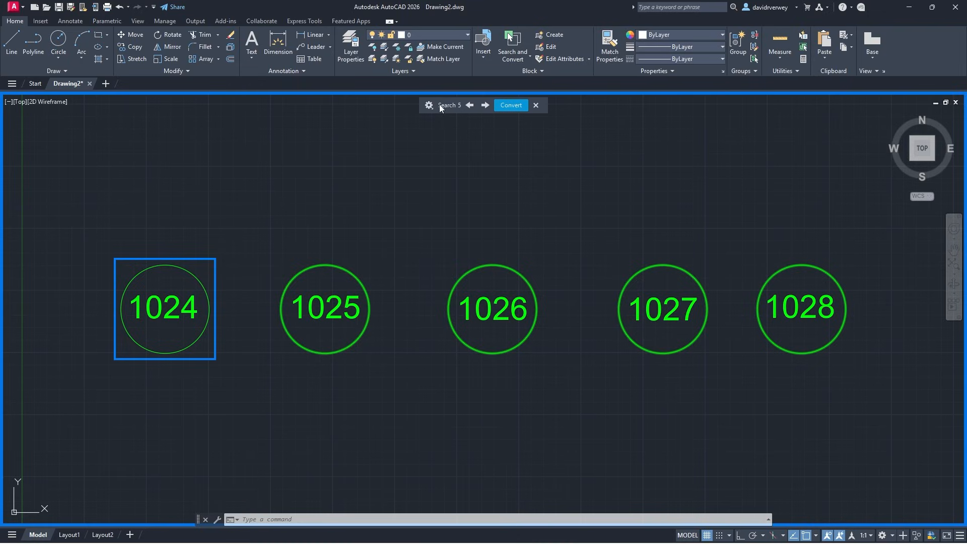
click(428, 104)
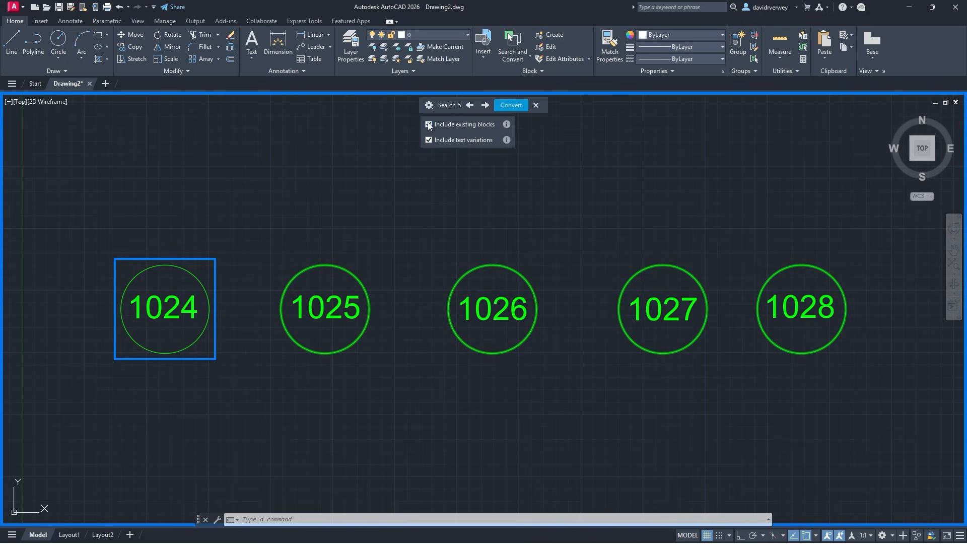
click(429, 125)
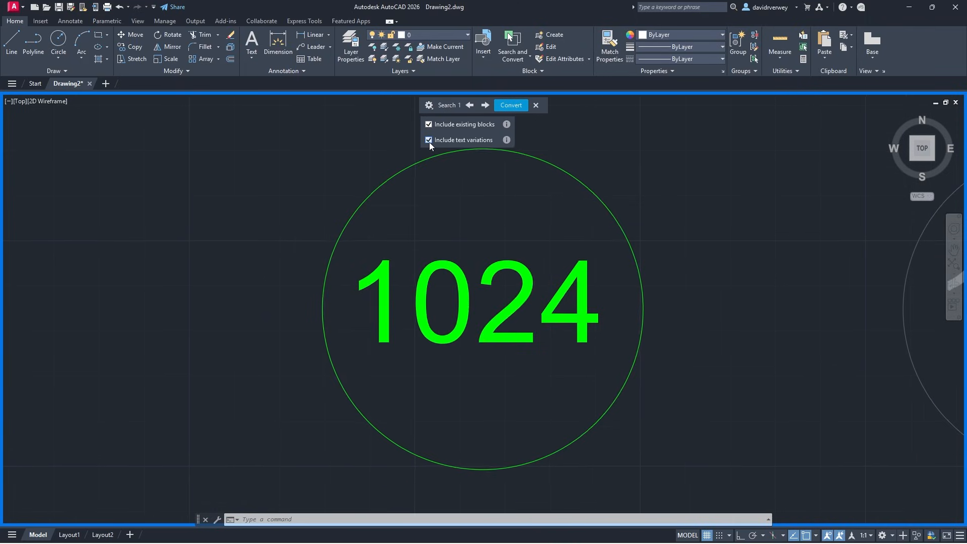
click(429, 139)
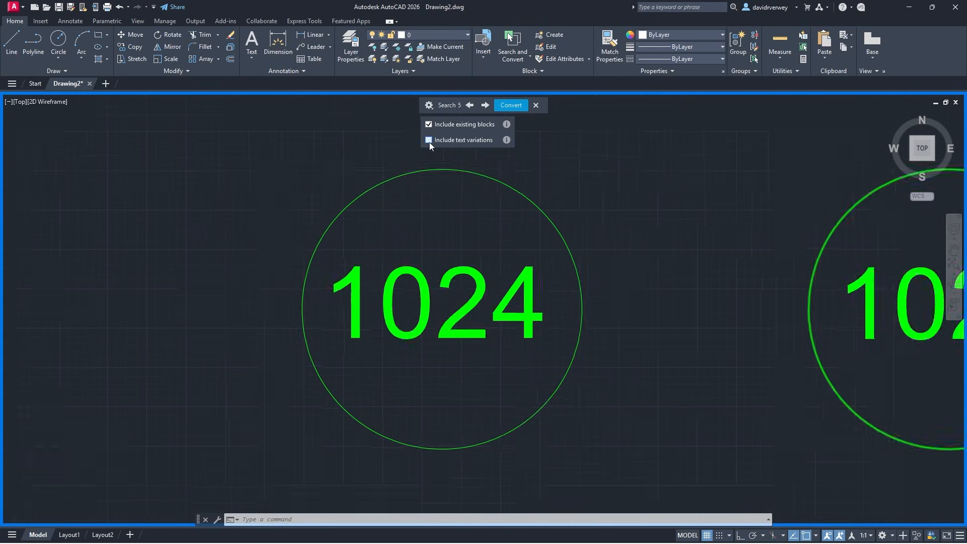
click(429, 140)
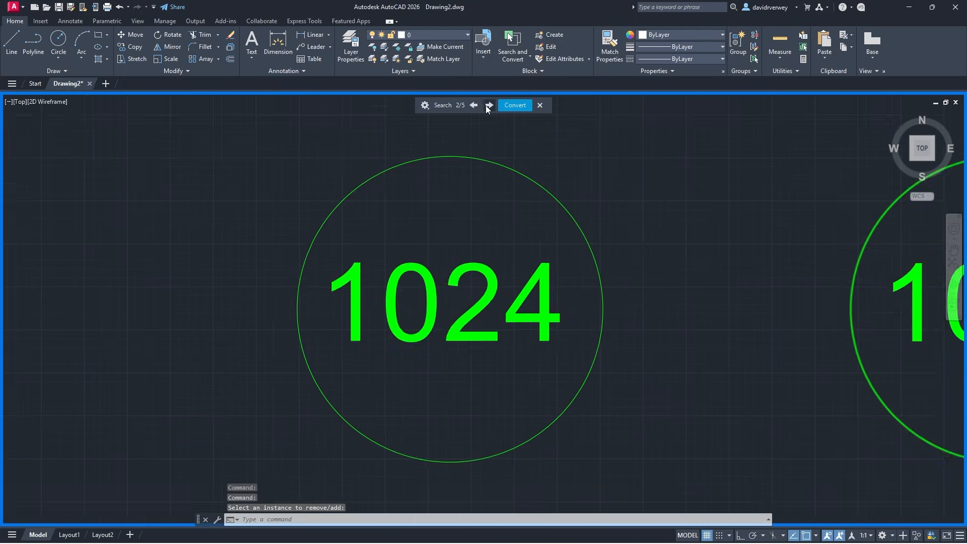
Step: Step through the matched numbered circles, landing on tag 1028 as match two of five
click(490, 104)
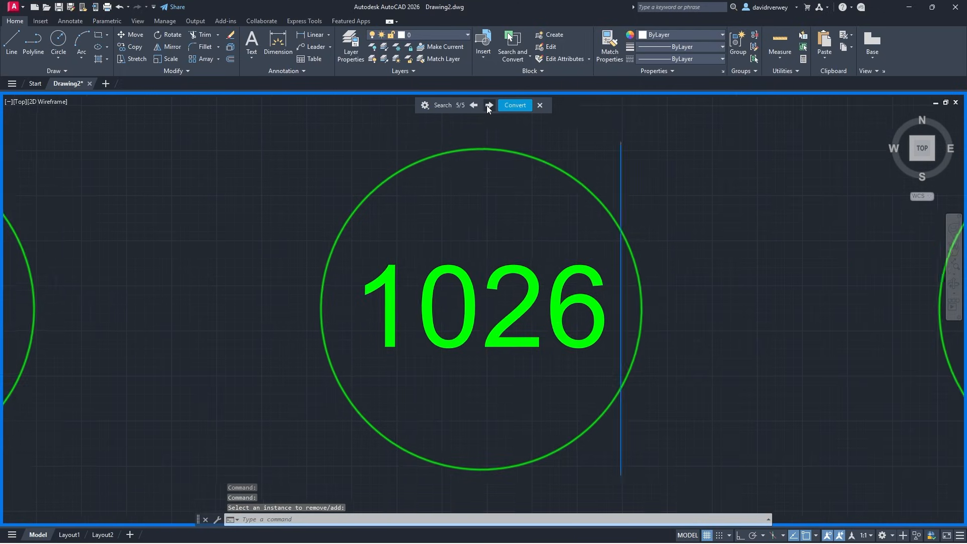
click(473, 105)
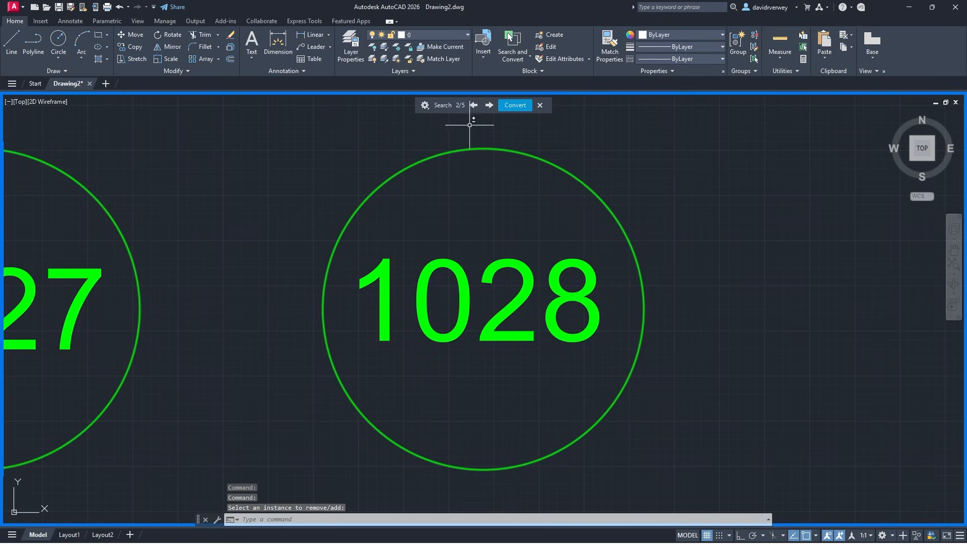
mouse_move(515, 105)
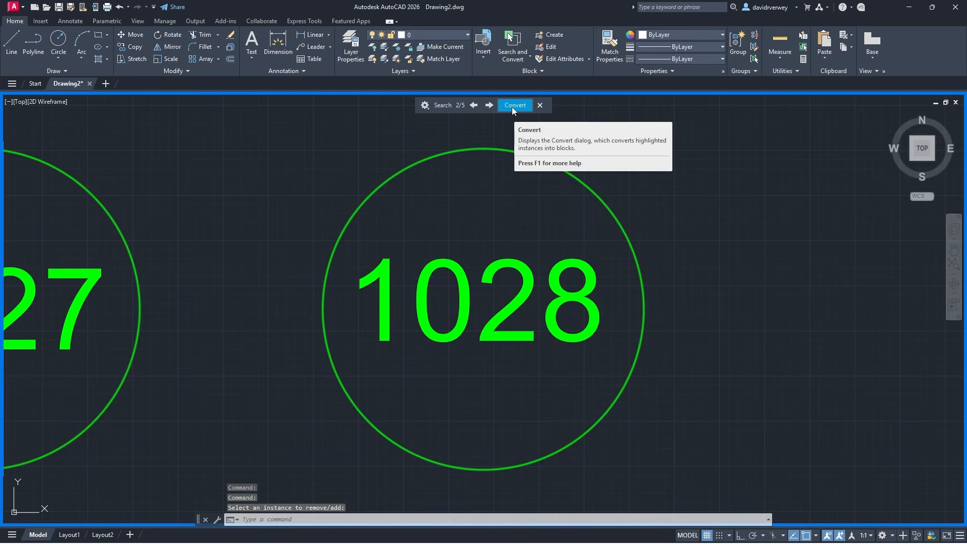
Step: Convert the five numbered circles into a new block named 'Test Block 1' and confirm
click(515, 105)
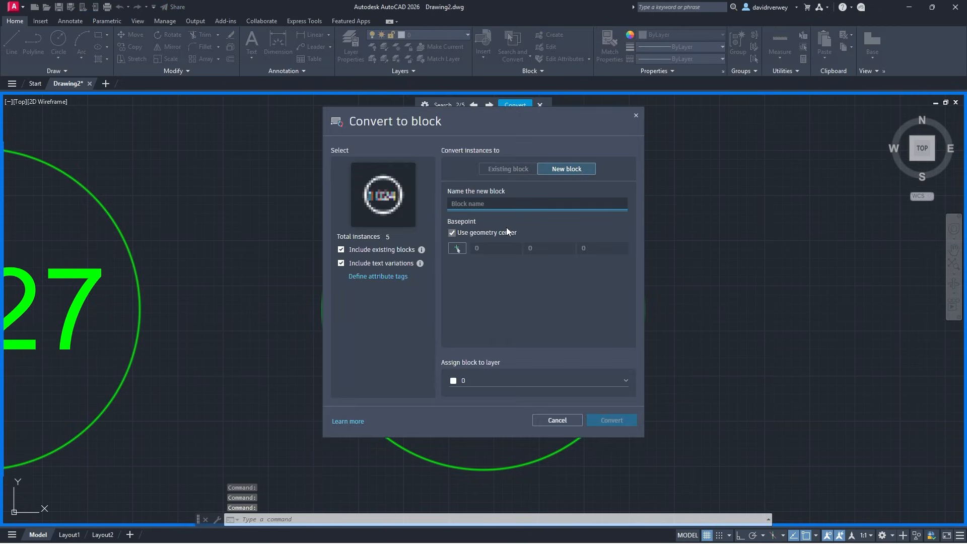
click(537, 204)
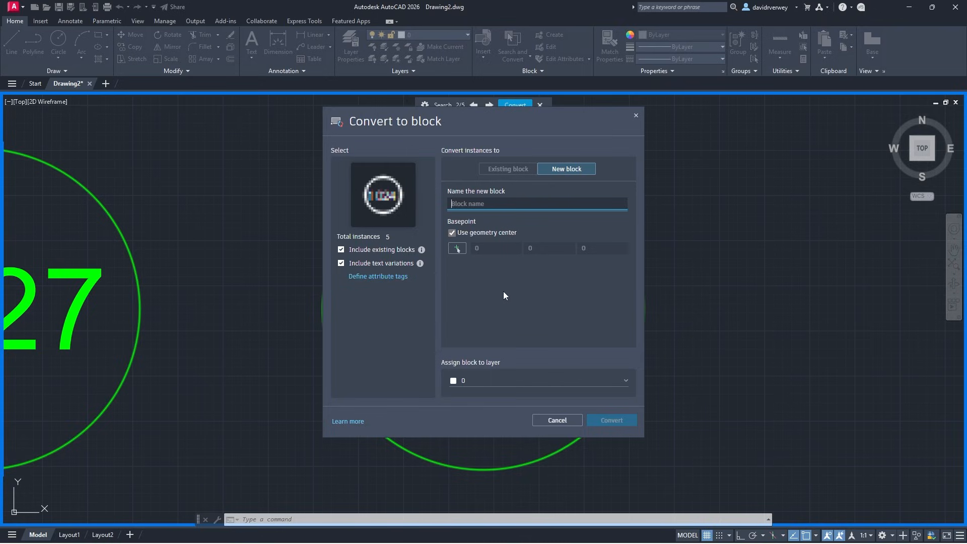
mouse_move(503, 302)
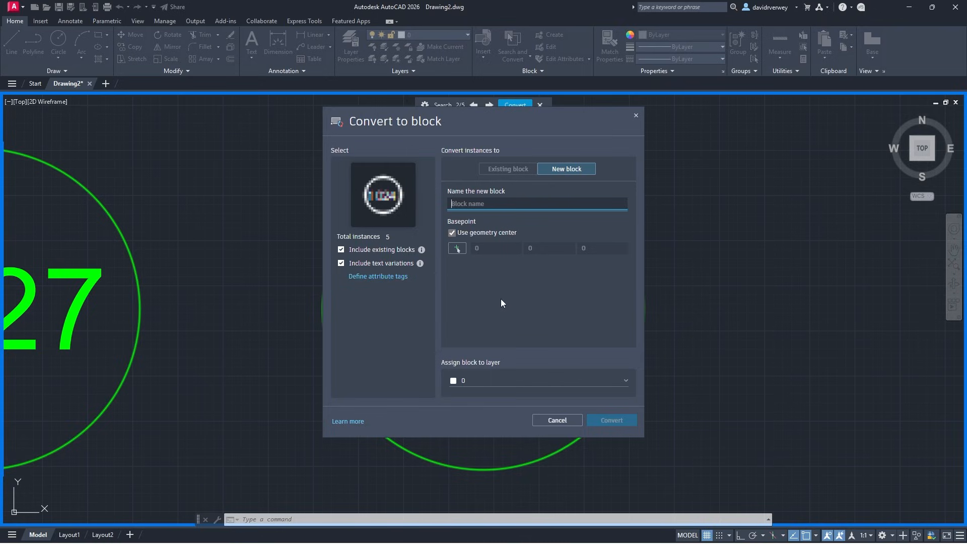
mouse_move(458, 248)
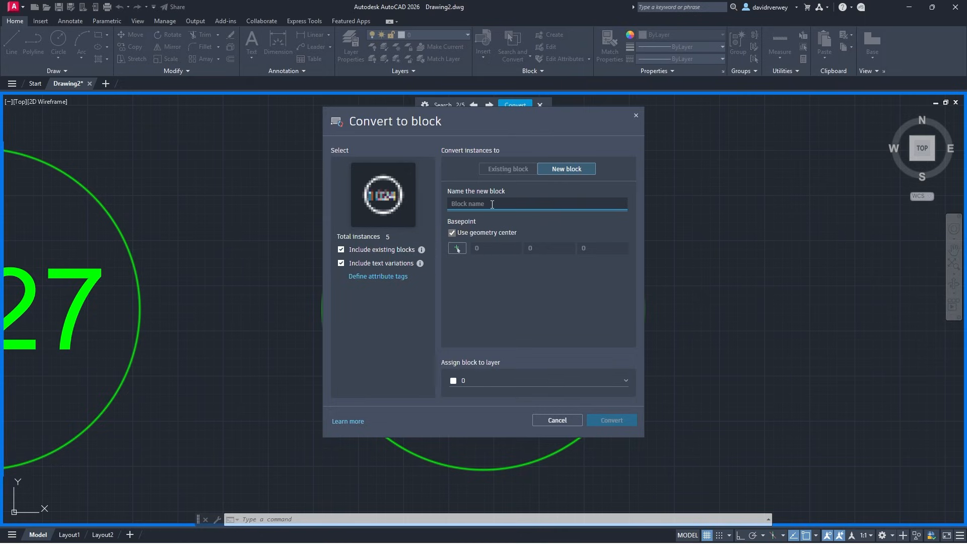
text(Test Block 1)
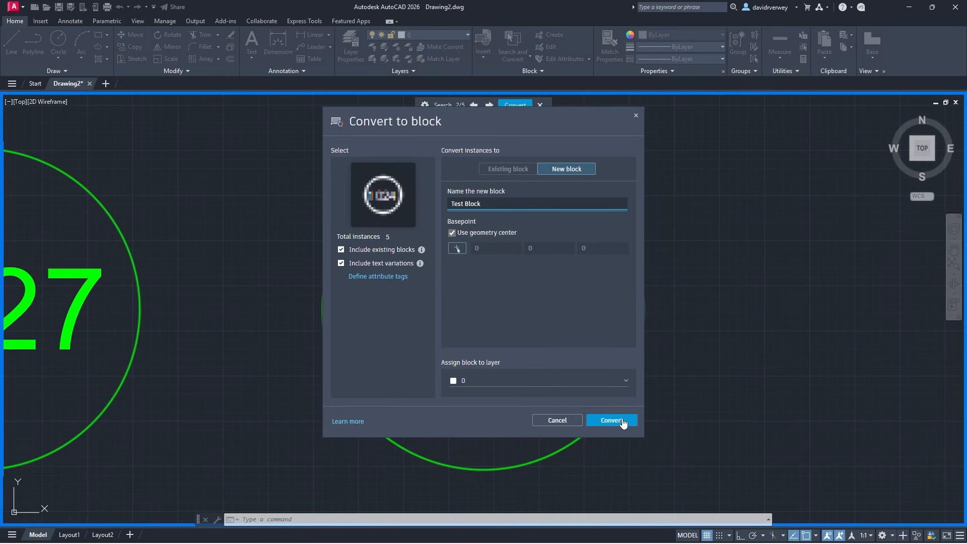
click(625, 380)
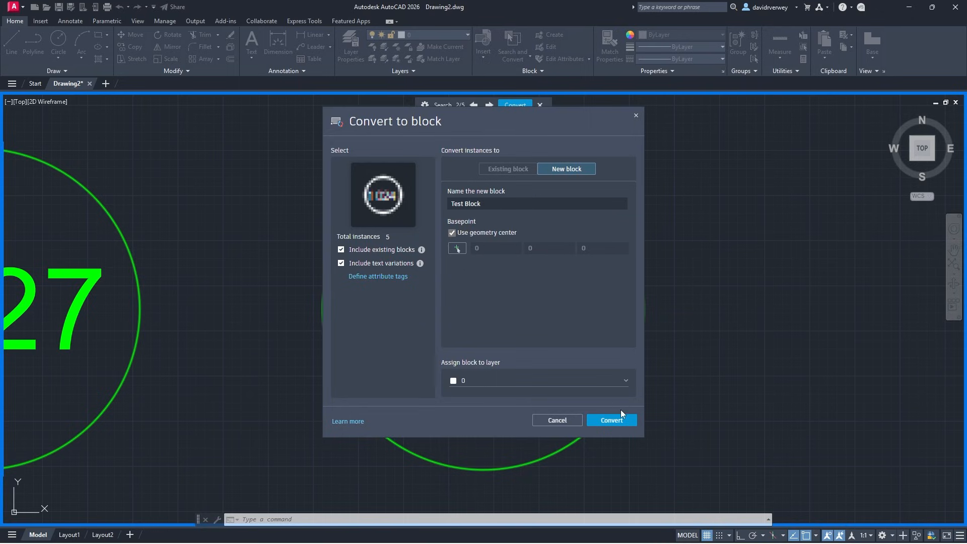
click(610, 420)
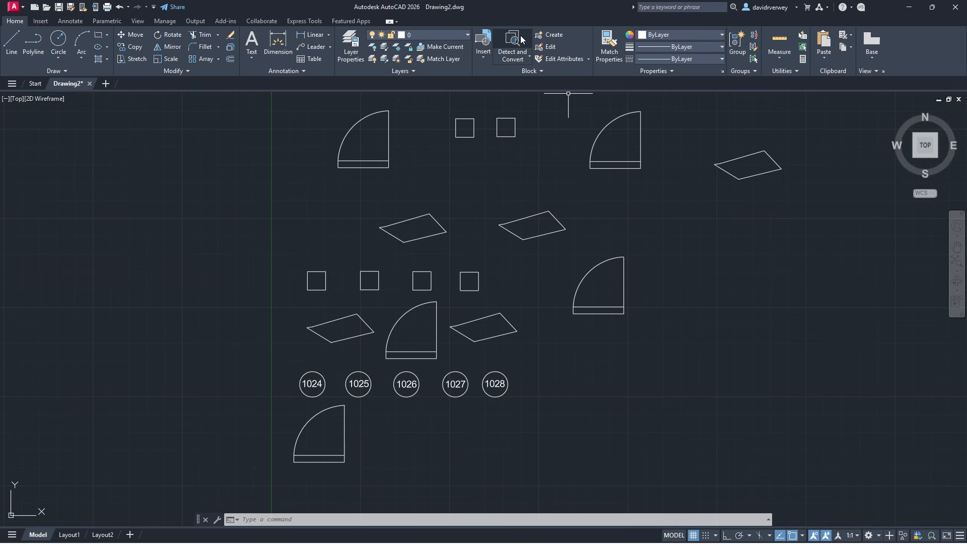
Step: Run Detect and Convert to find one set of five matching door swing symbols
click(512, 45)
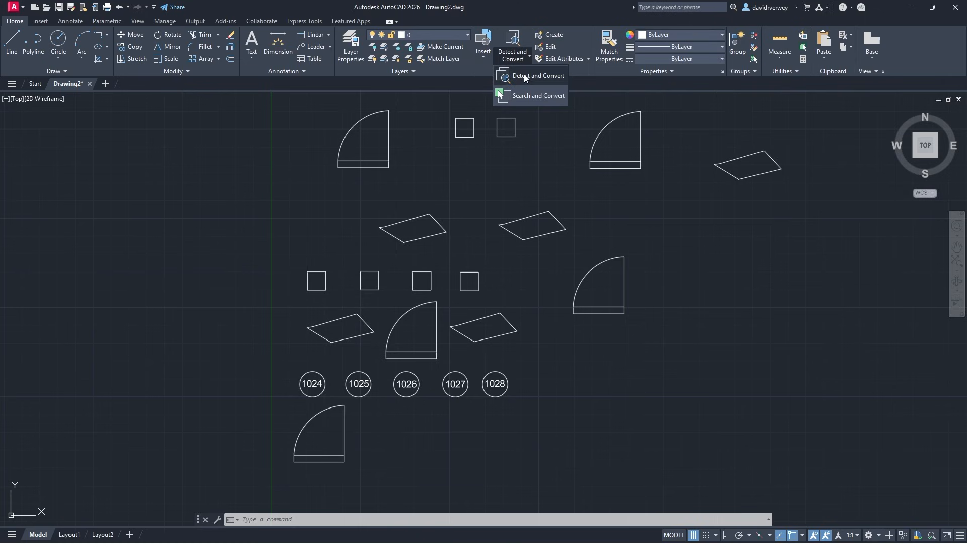
click(537, 76)
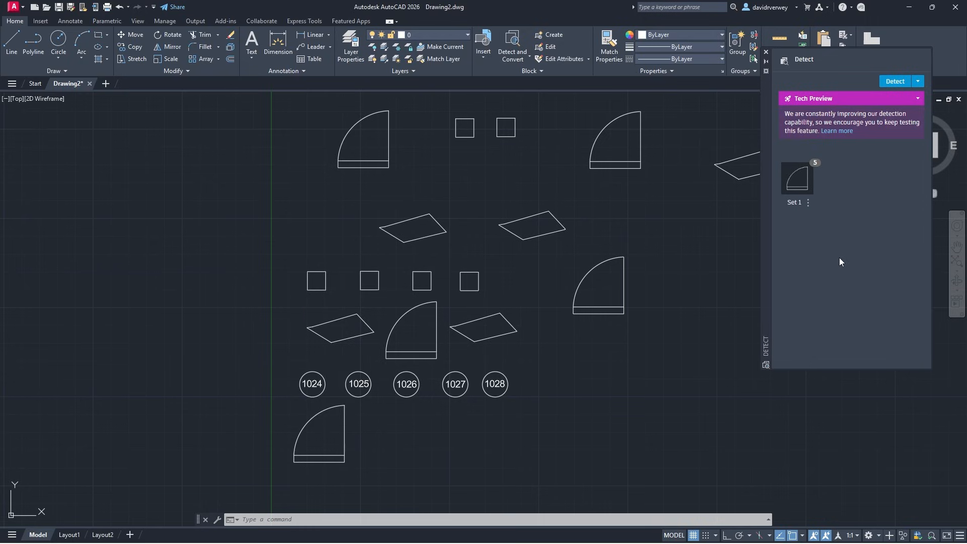
mouse_move(817, 169)
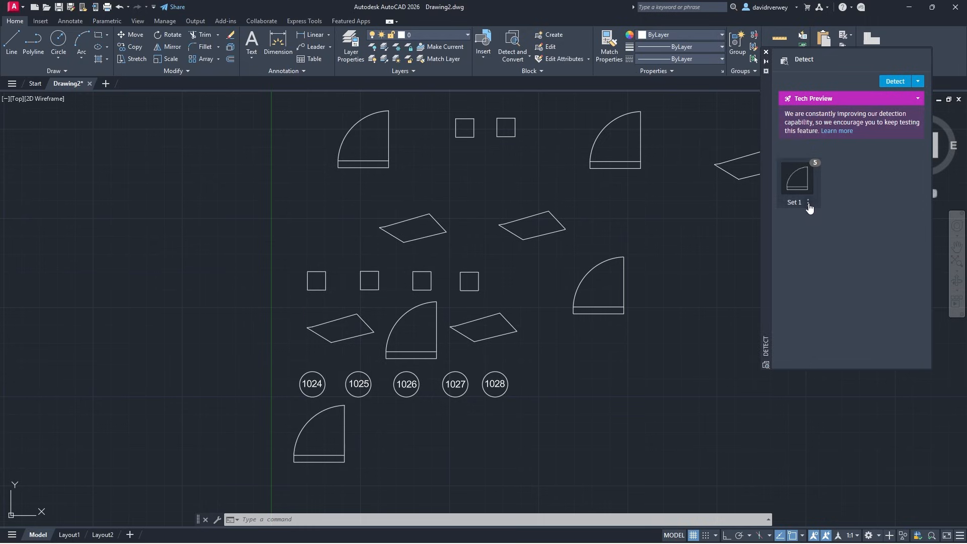
click(808, 202)
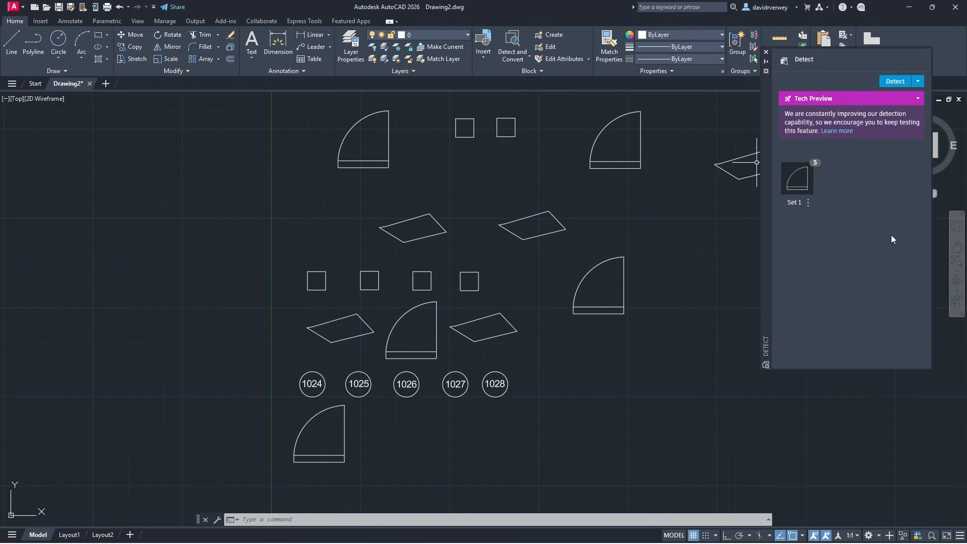
mouse_move(833, 321)
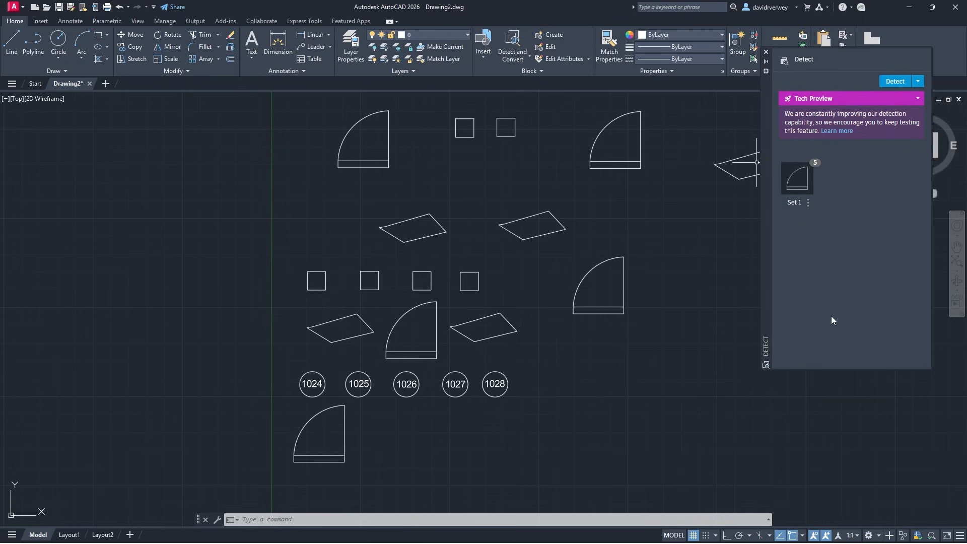
mouse_move(849, 287)
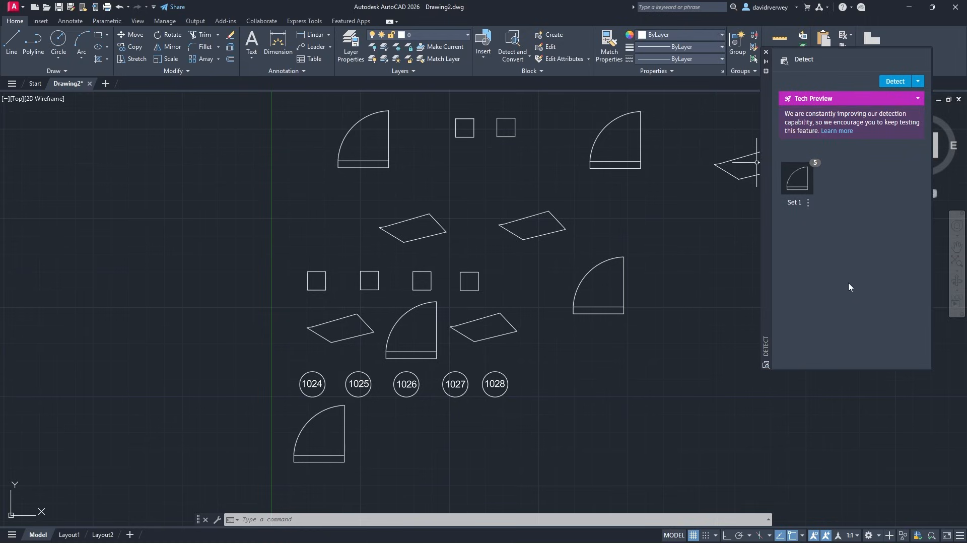
mouse_move(834, 268)
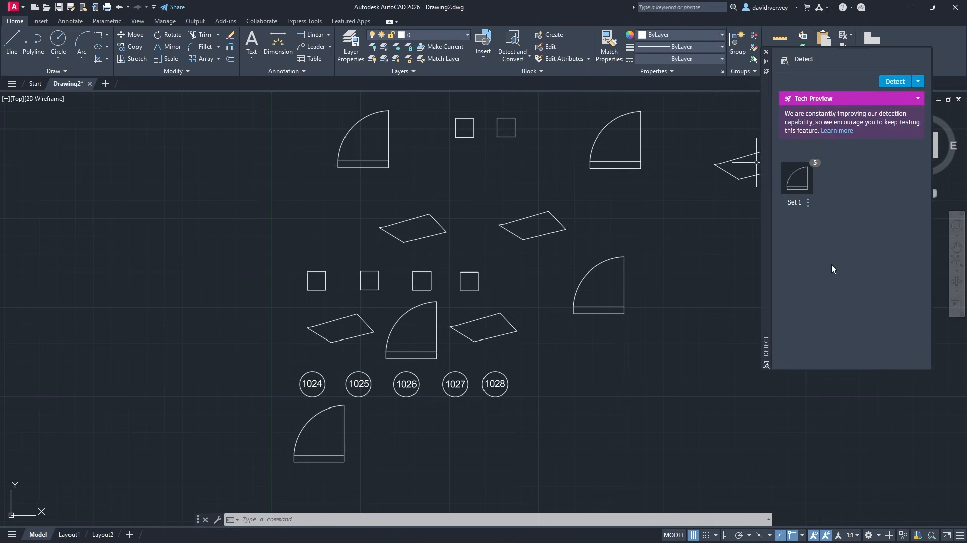
mouse_move(830, 334)
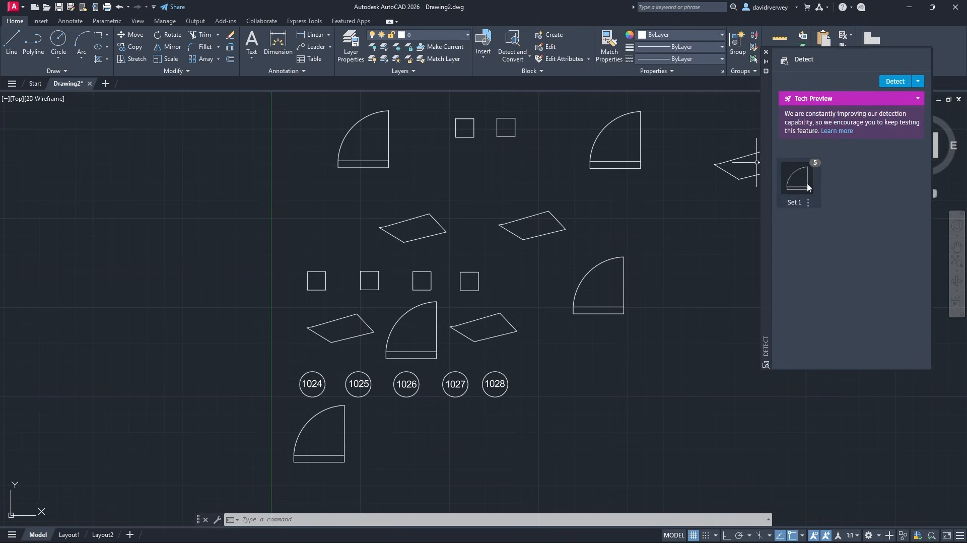
Step: Highlight Set 1's five door swings in the drawing and start their block conversion
click(798, 178)
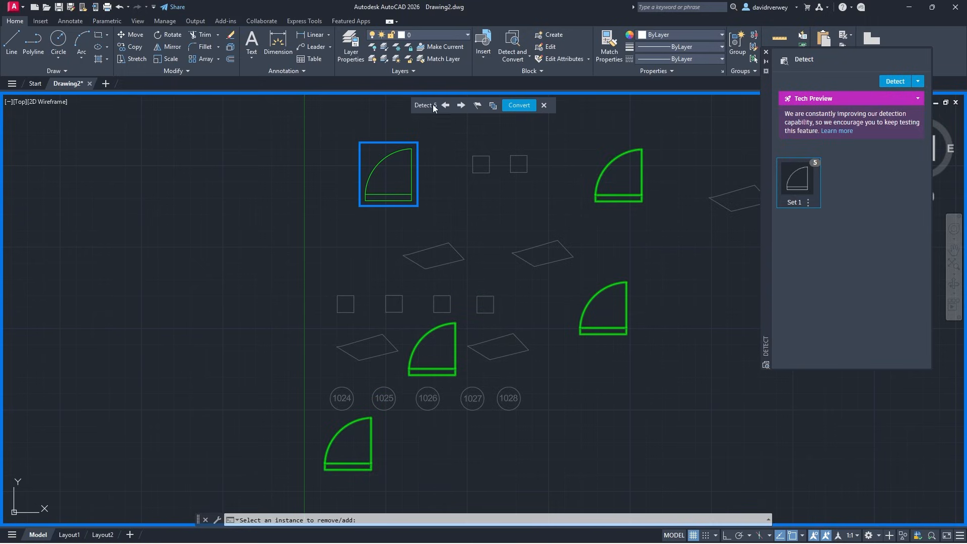
mouse_move(453, 205)
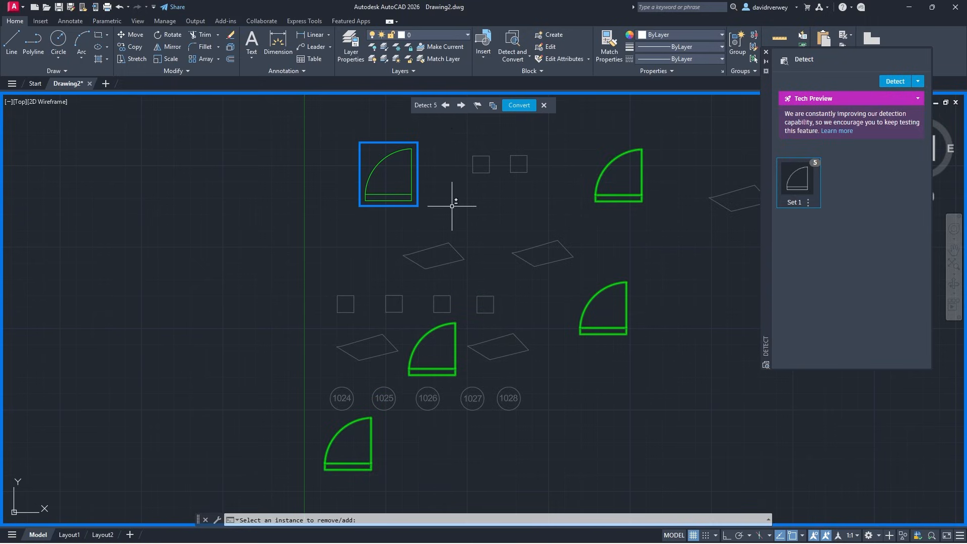
mouse_move(454, 204)
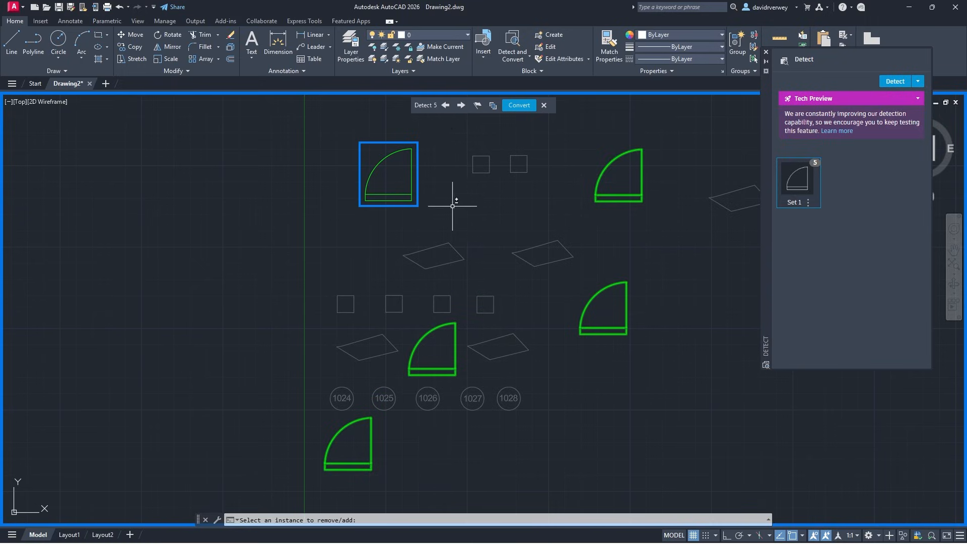
click(517, 105)
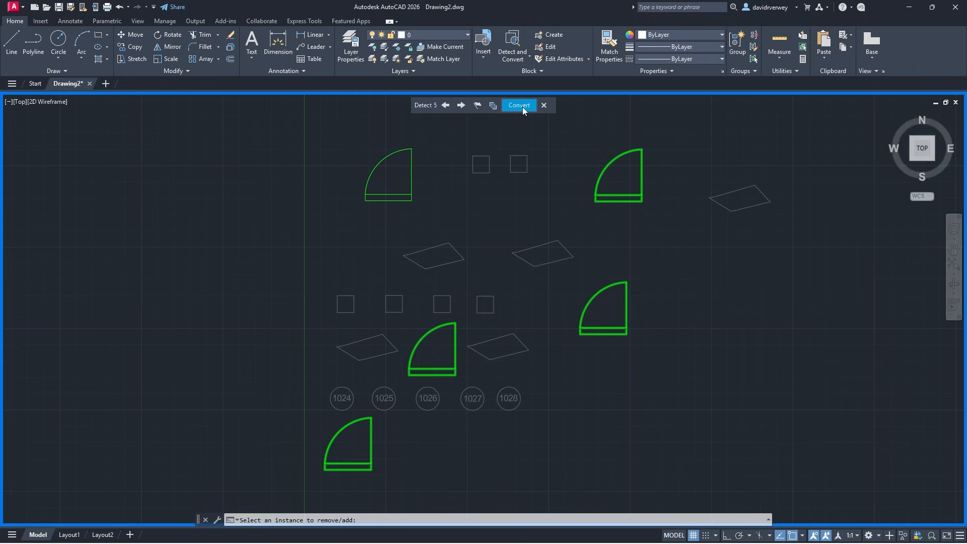
Step: Convert the five door swings into a new block named 'Test Door' on layer 0, after reviewing suggested existing blocks
click(517, 103)
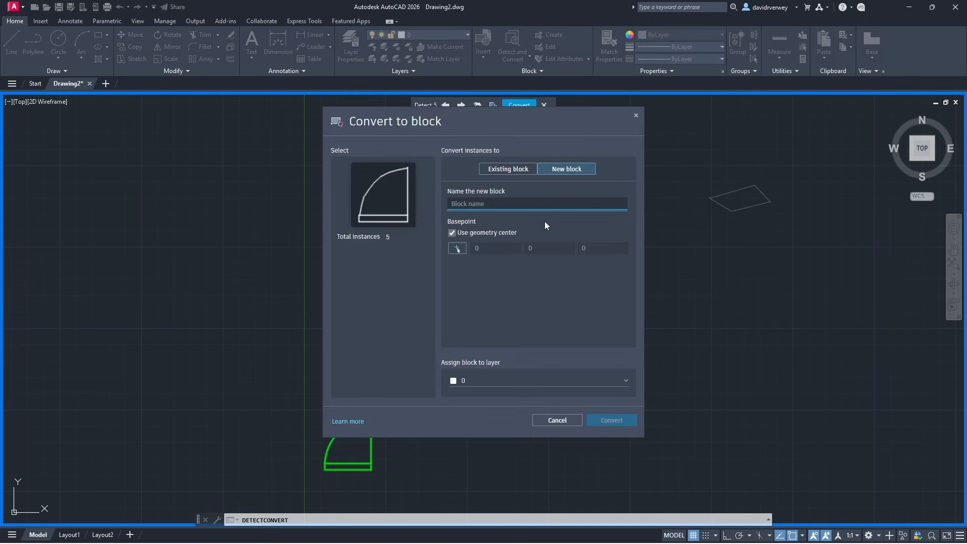
text(Test)
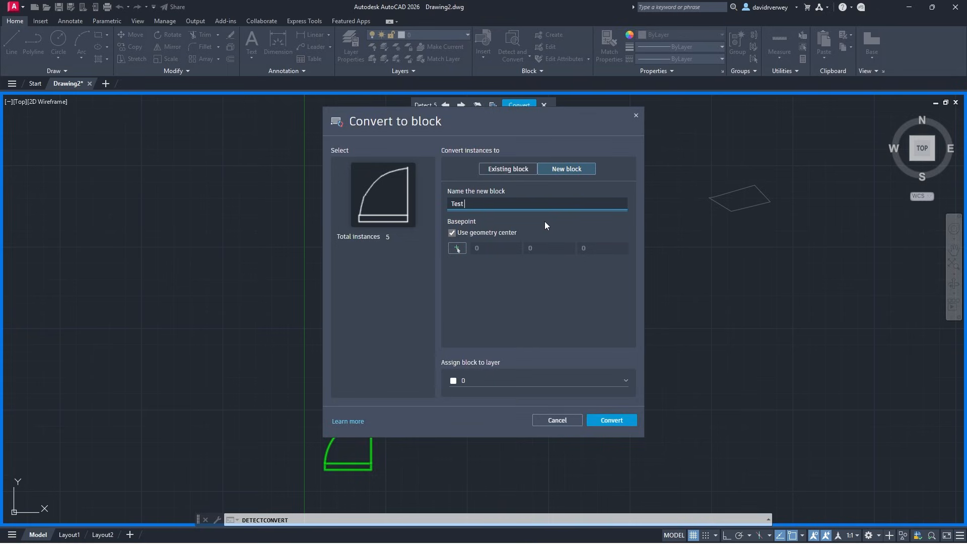
text(Door)
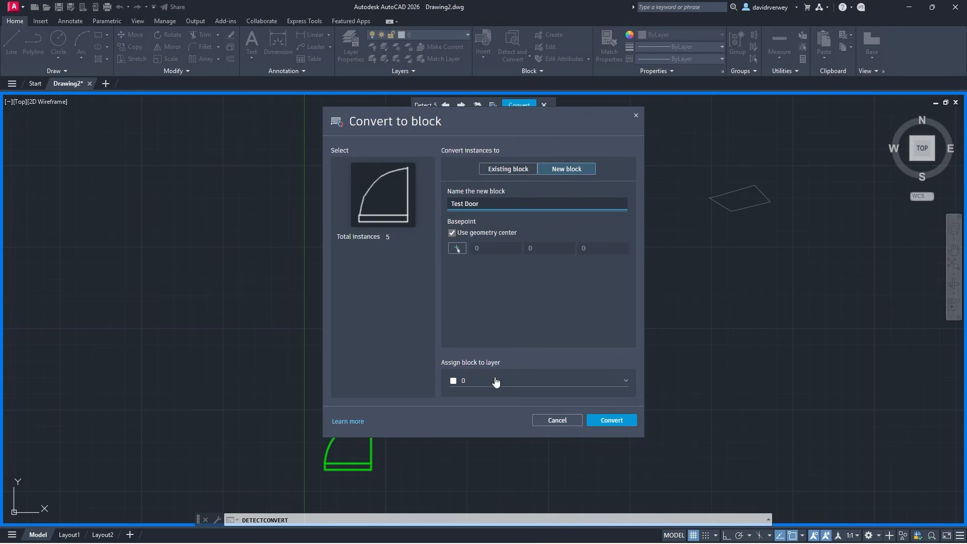
click(536, 204)
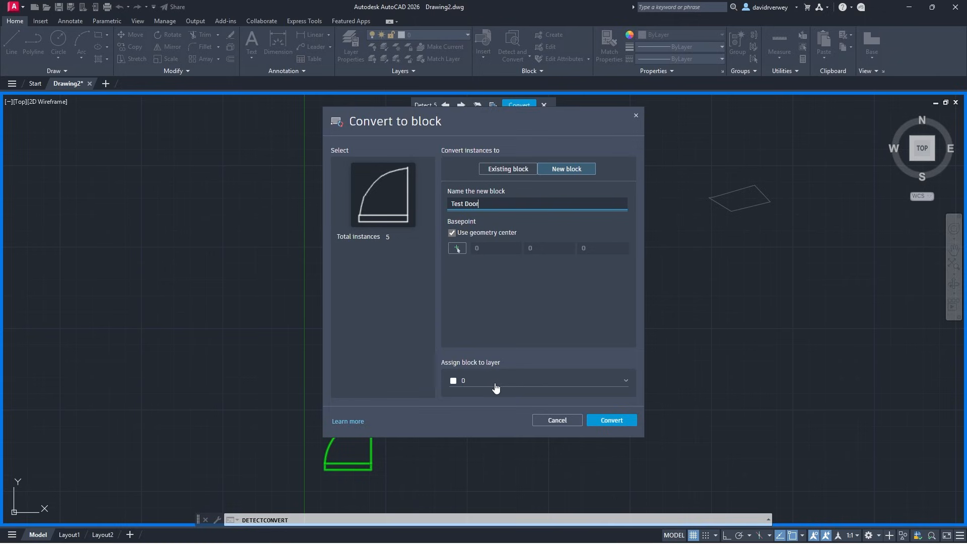
click(506, 168)
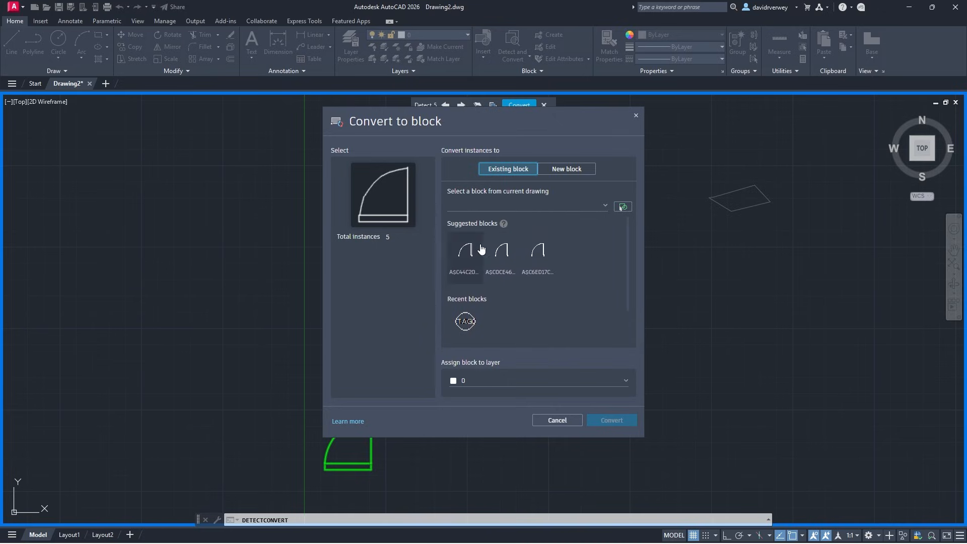
click(565, 168)
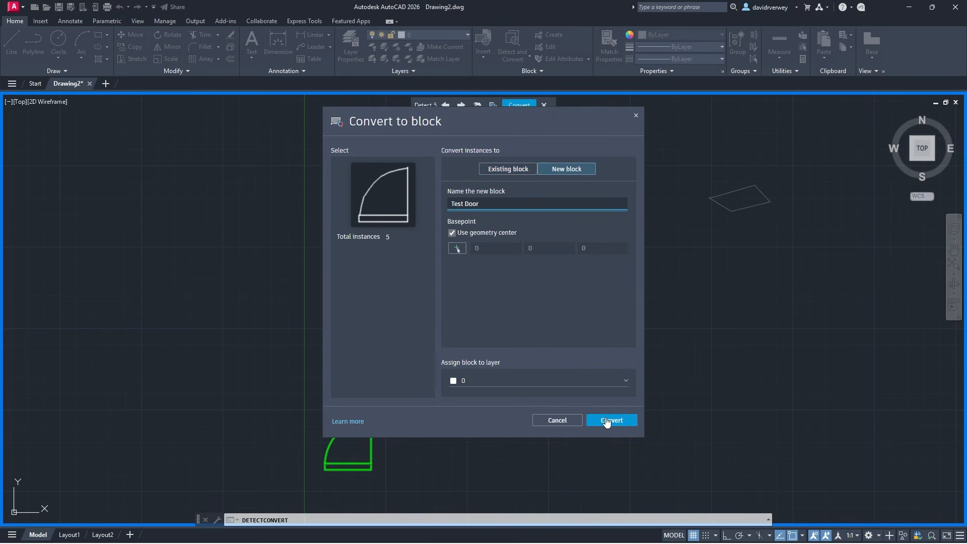
click(610, 420)
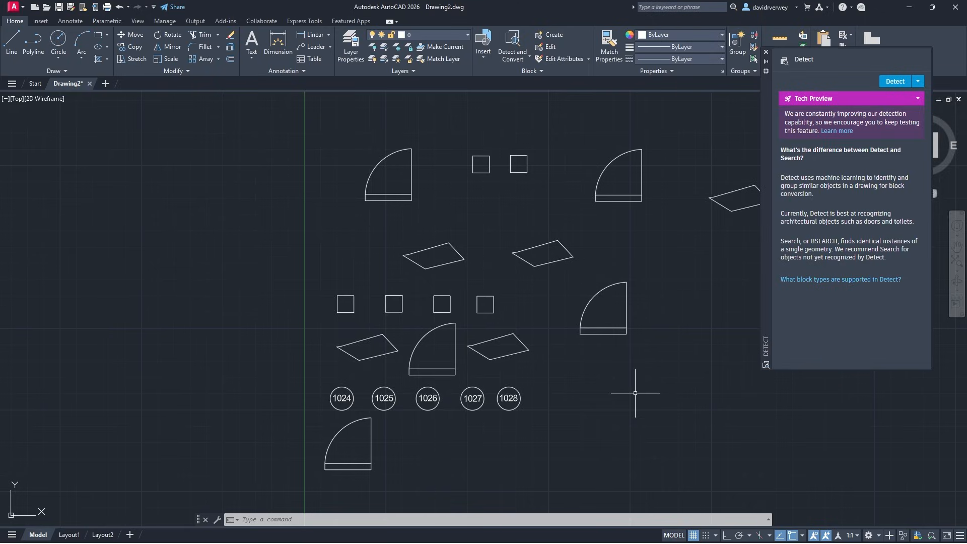
Step: Close the Detect palette and switch to the Annotate ribbon tools
click(70, 21)
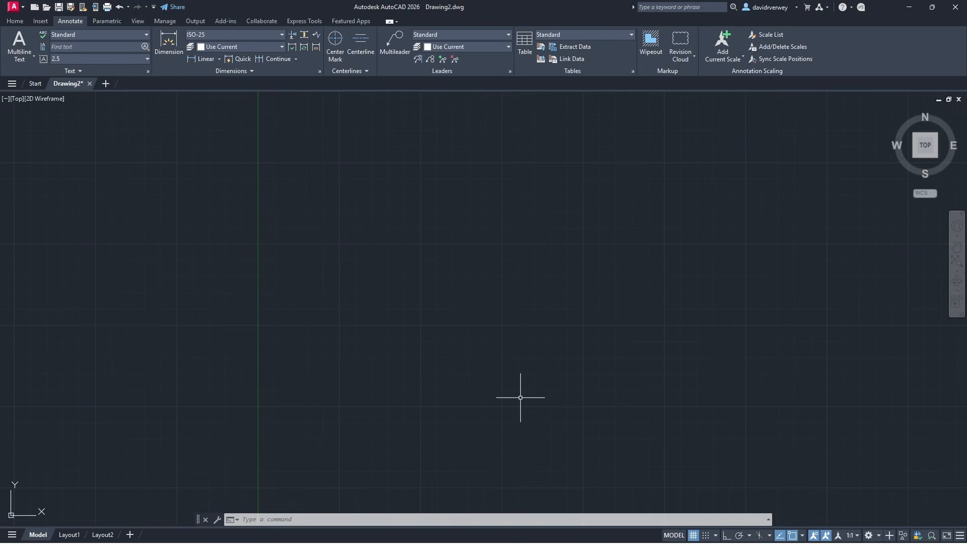
Step: Start the Center Mark command from the command line so it awaits a circle or arc
text(centeram)
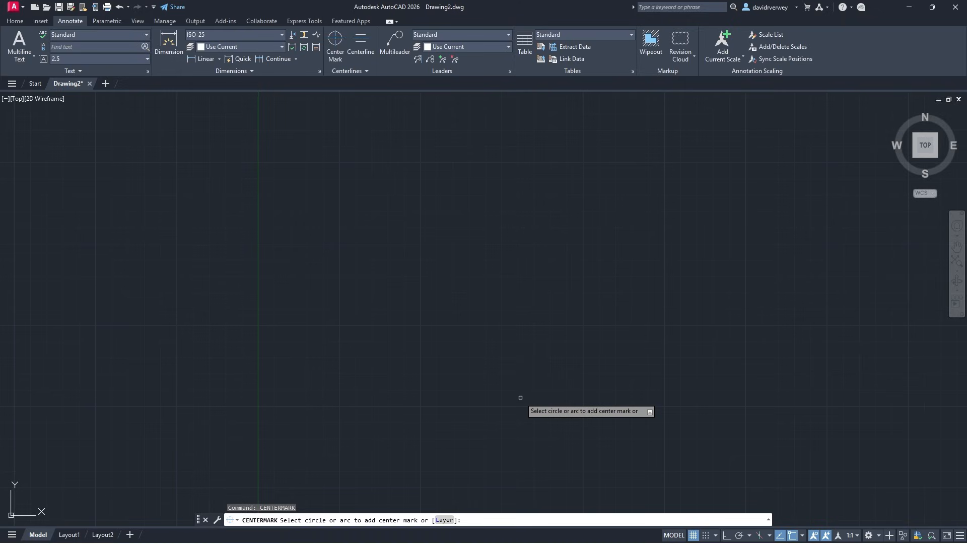
mouse_move(480, 284)
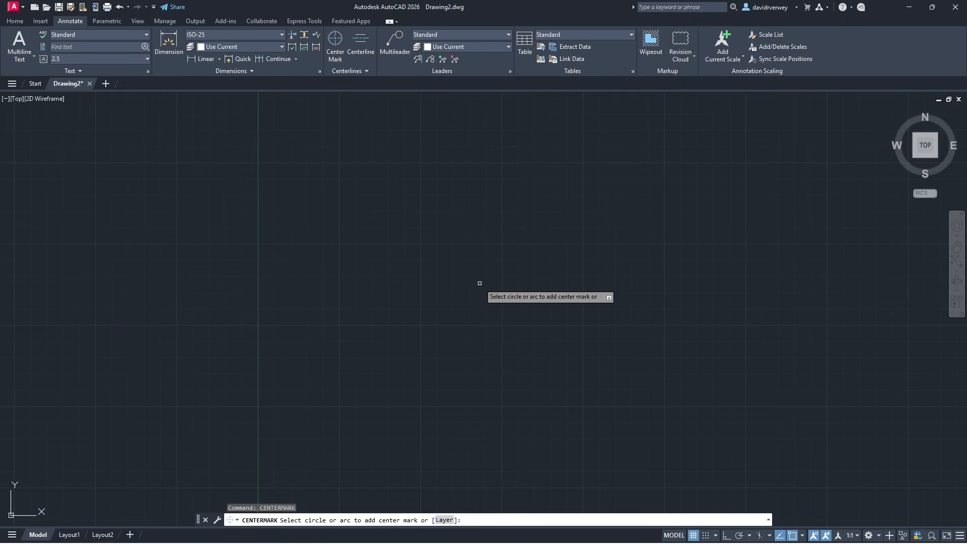